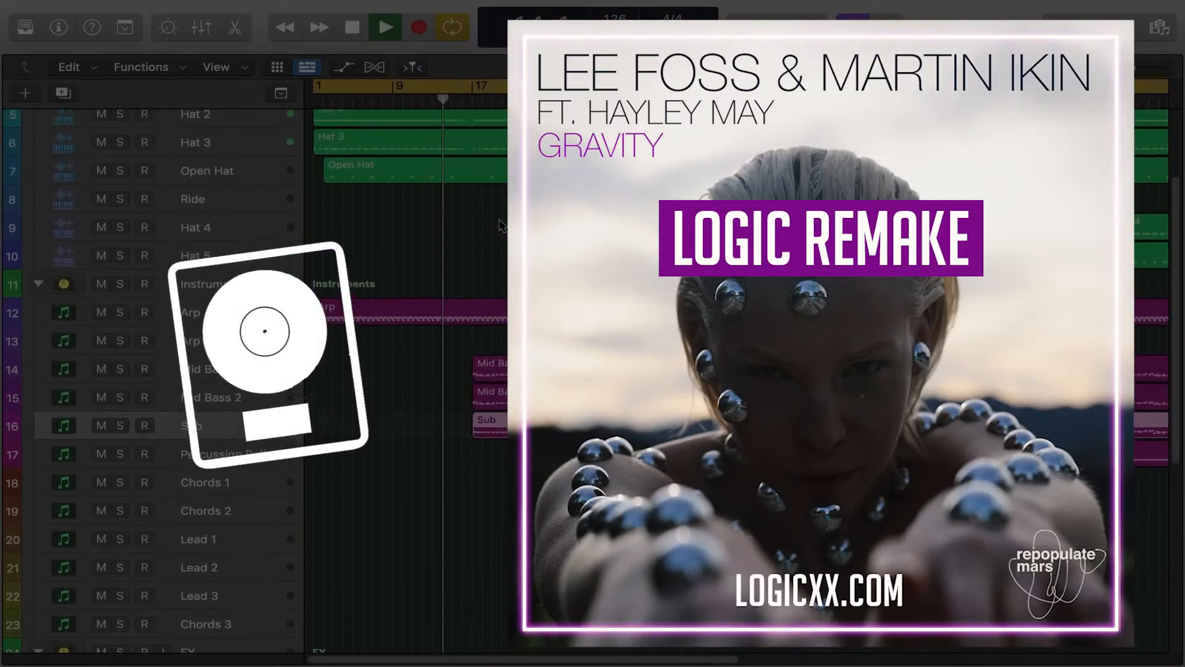
- Show the mixer with every track's channel strip, plugins, bus outputs and fader levels
scroll(down, 3)
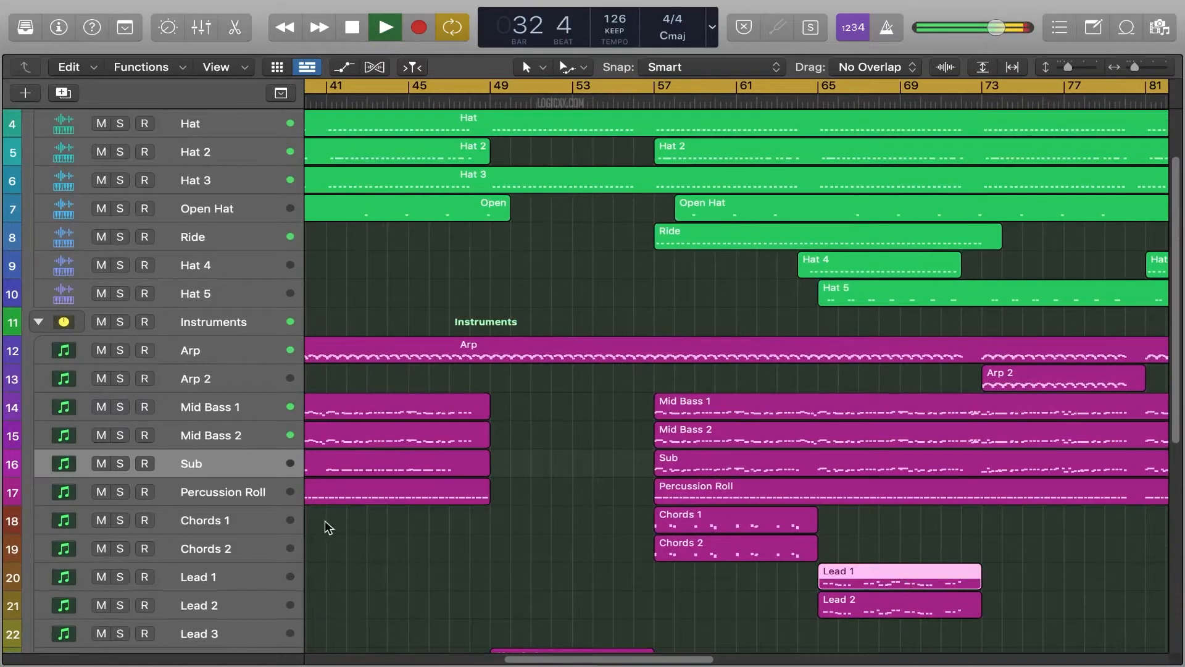
click(200, 27)
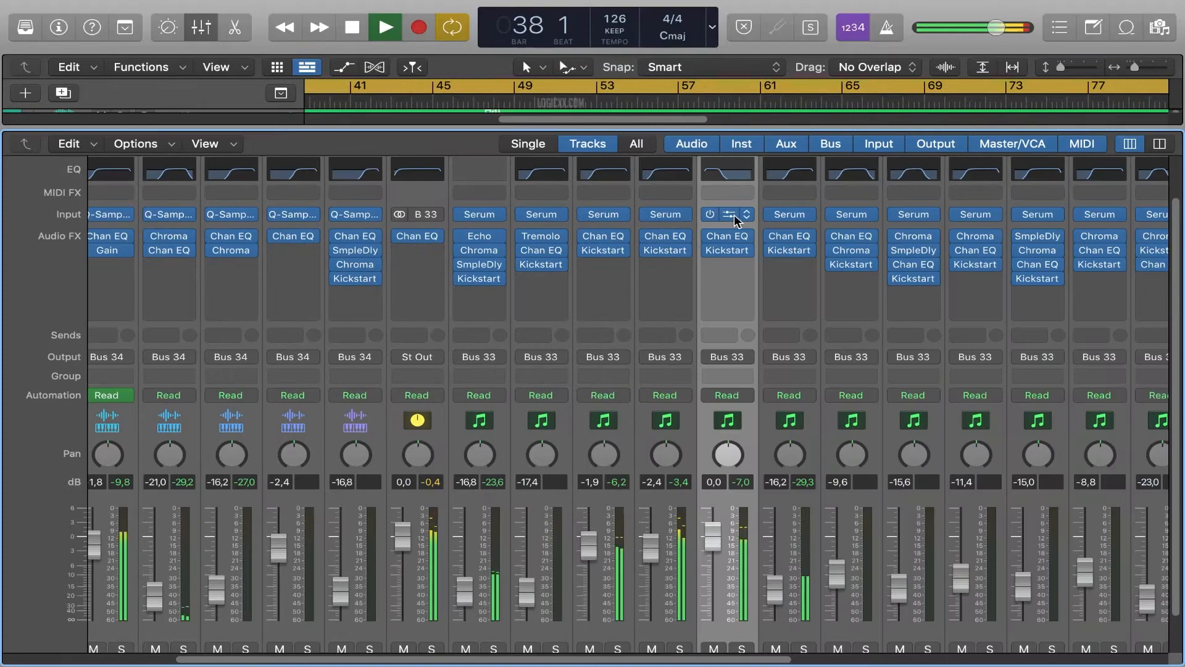
- View the Sub channel's Serum patch, then the ChromaVerb Smooth Space reverb on Hat 2
click(726, 213)
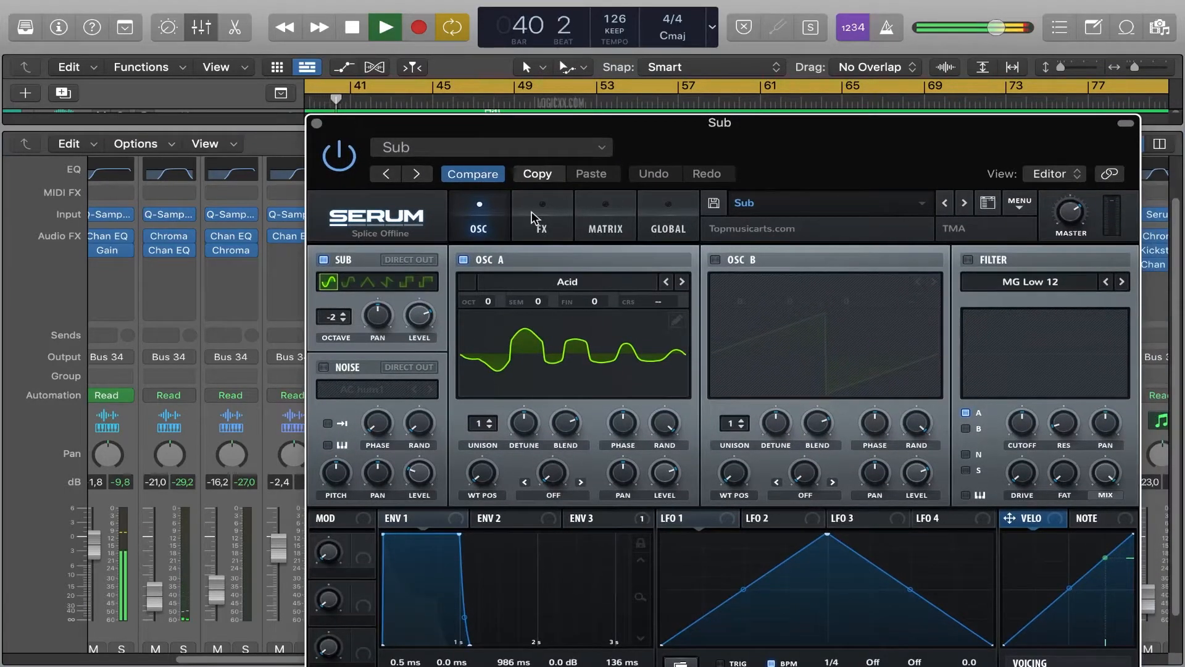
click(605, 215)
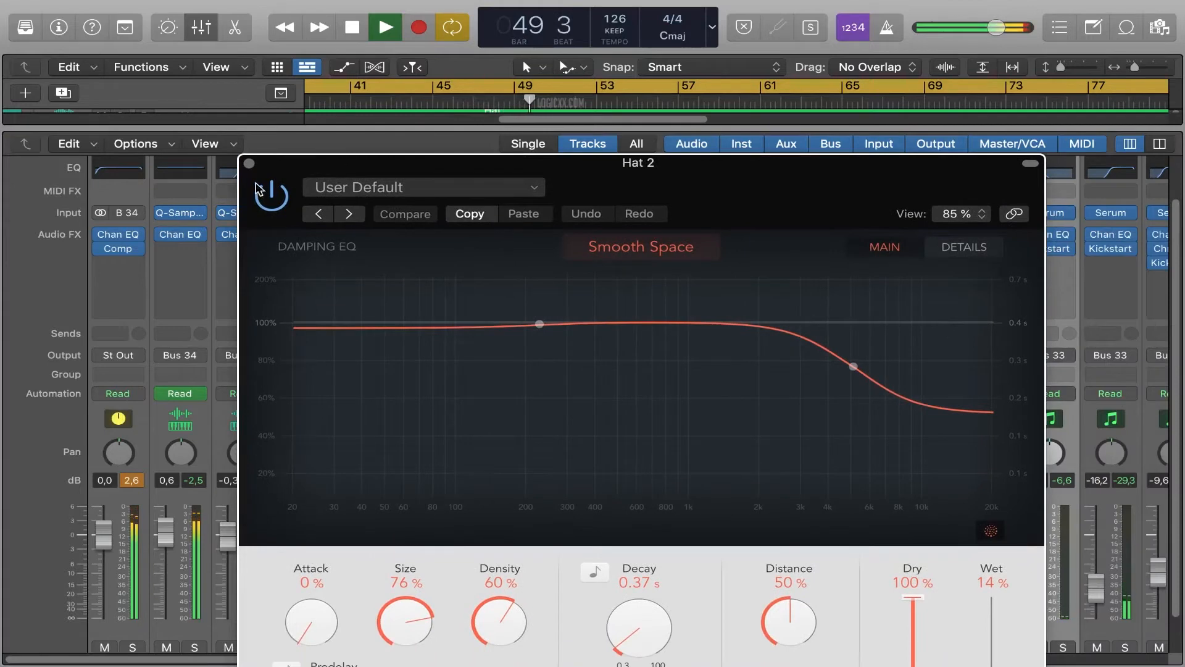
- Close the ChromaVerb window to return to the full mixer during playback
click(248, 163)
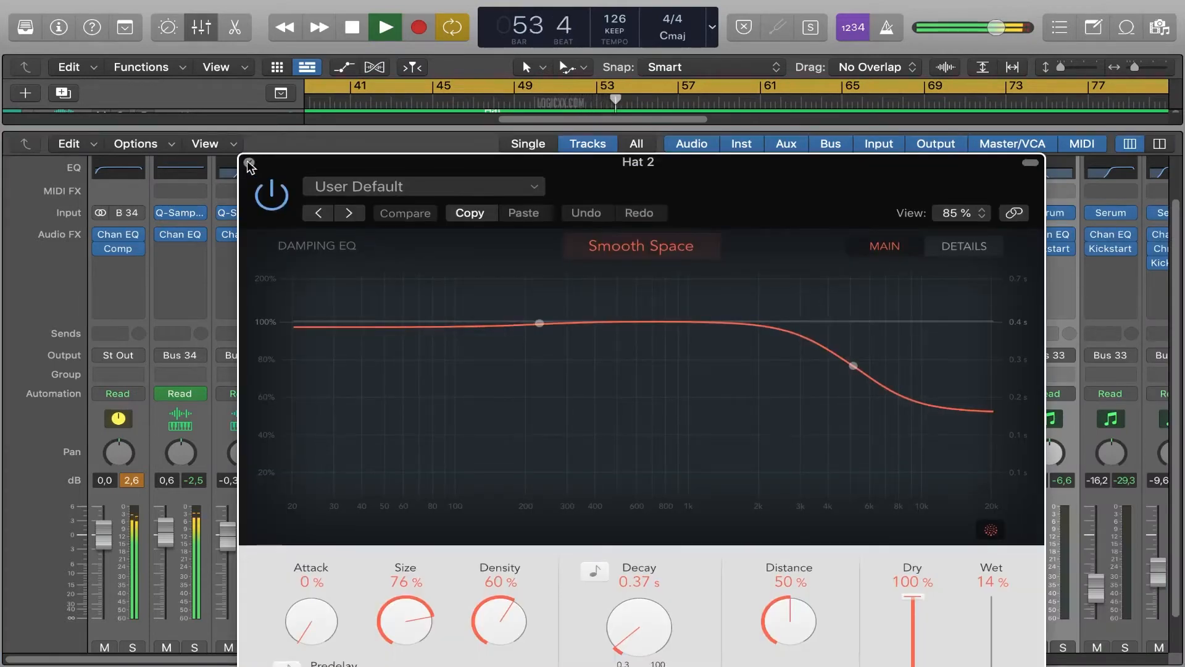
click(250, 162)
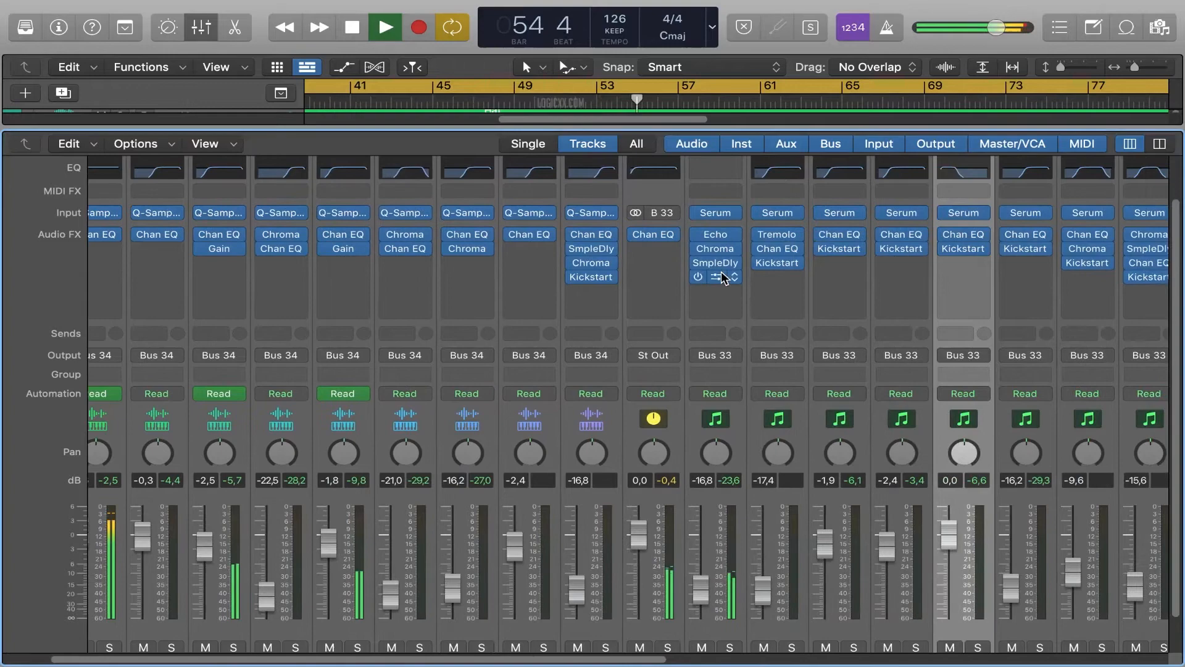
scroll(right, 3)
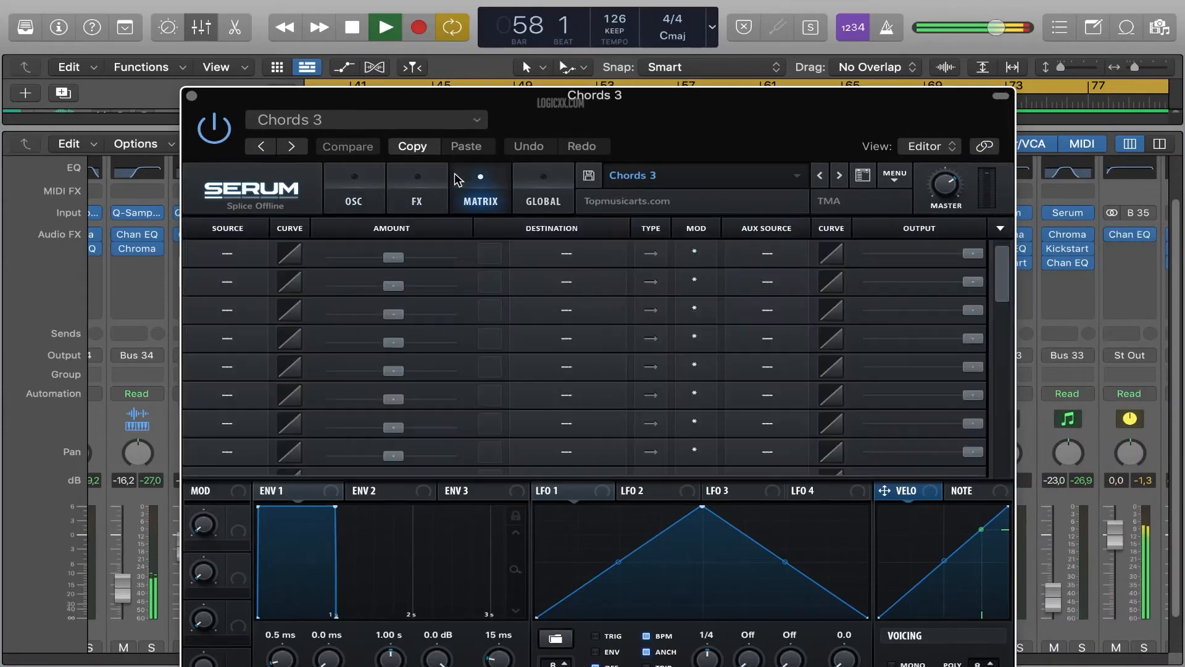
click(353, 189)
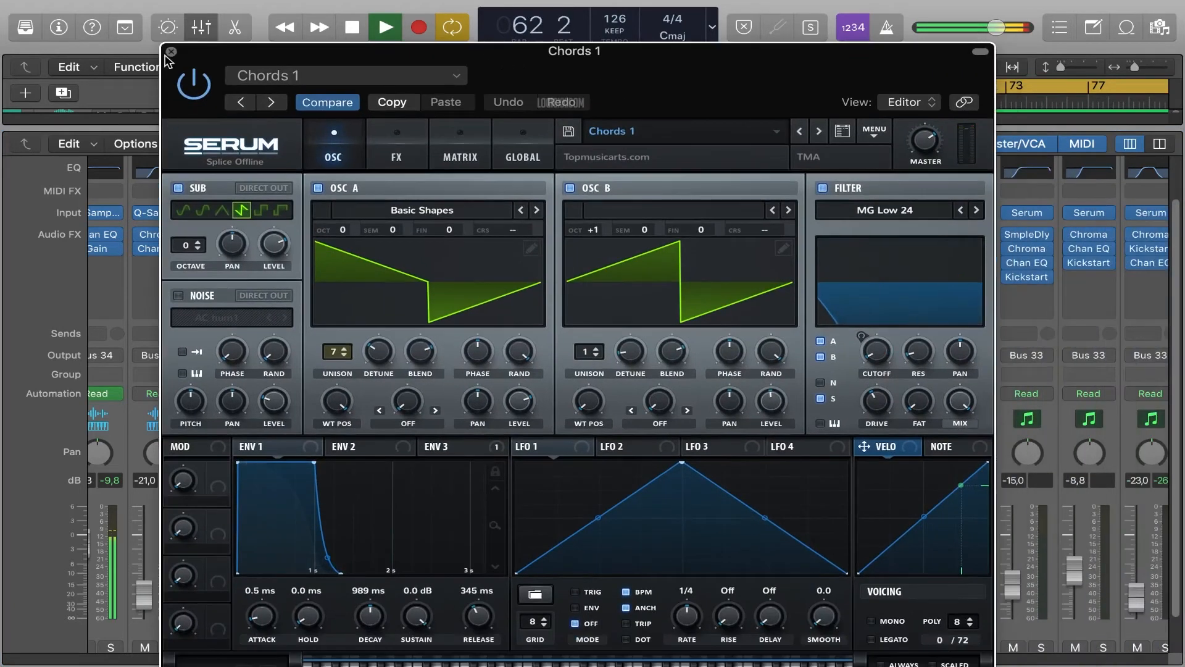
click(172, 52)
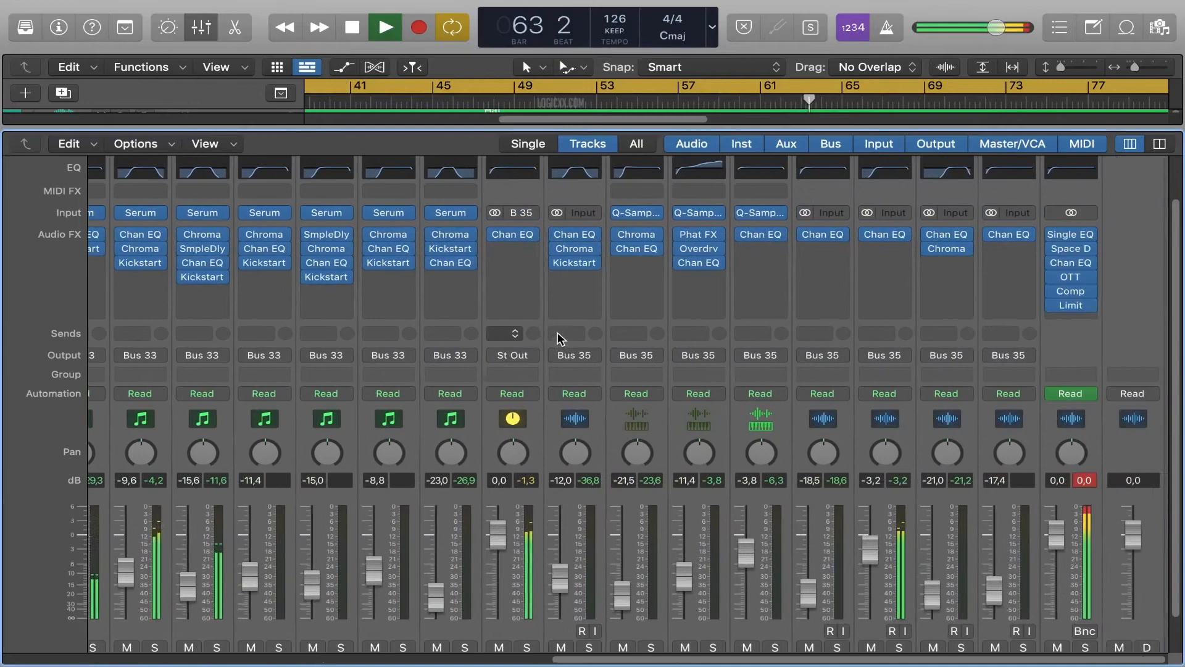